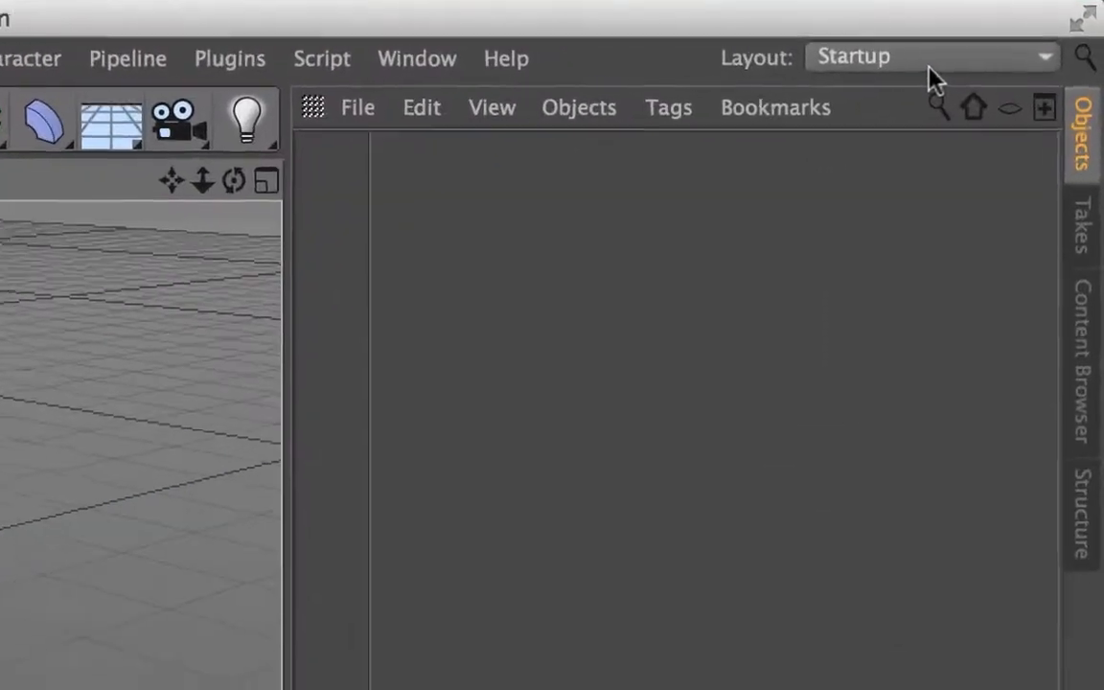
# Show the layout list from the top-right Layout dropdown while staying in Startup
pyautogui.click(928, 57)
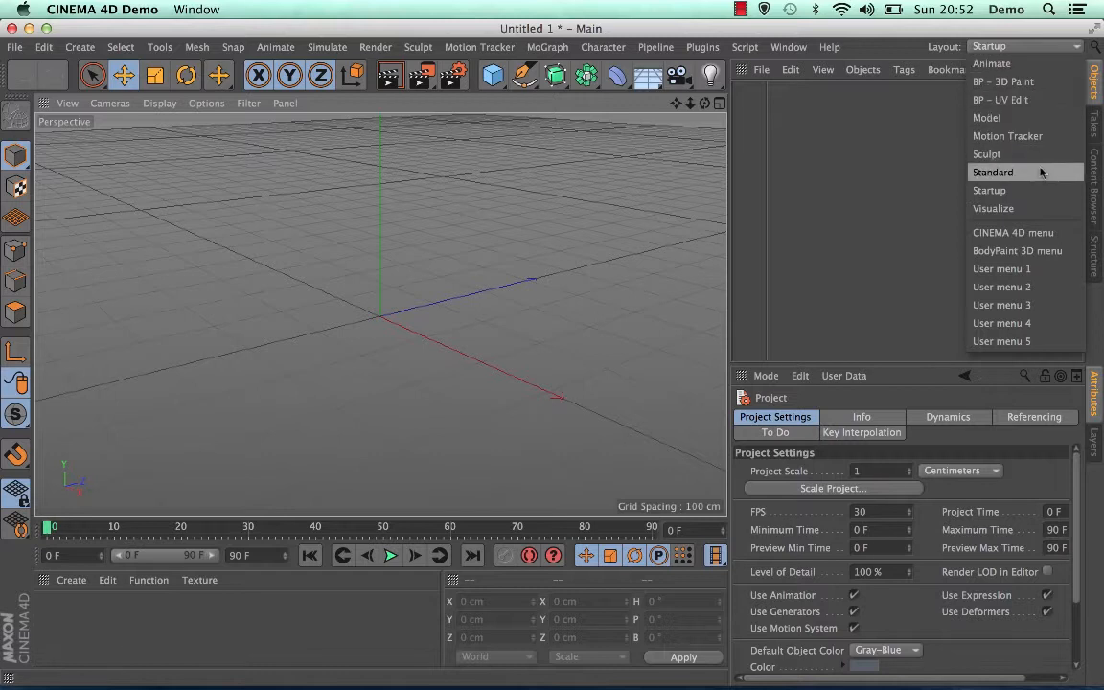
pyautogui.moveTo(1003, 82)
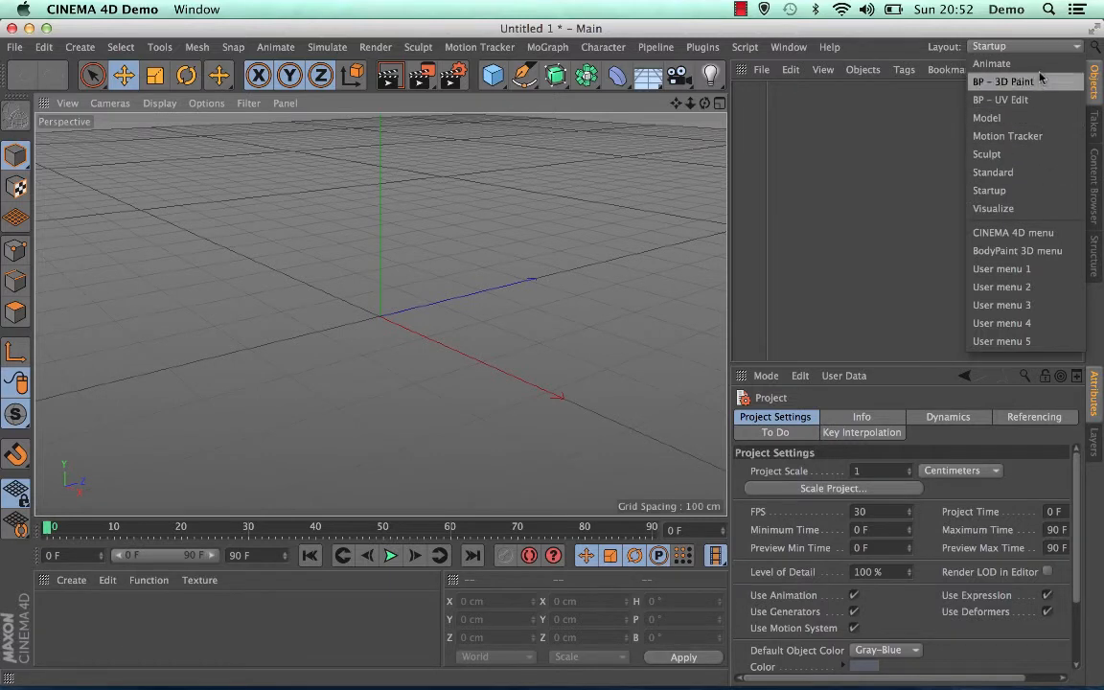
# Switch to the Animate layout with its Dope Sheet timeline, then reopen the layout list
pyautogui.click(992, 63)
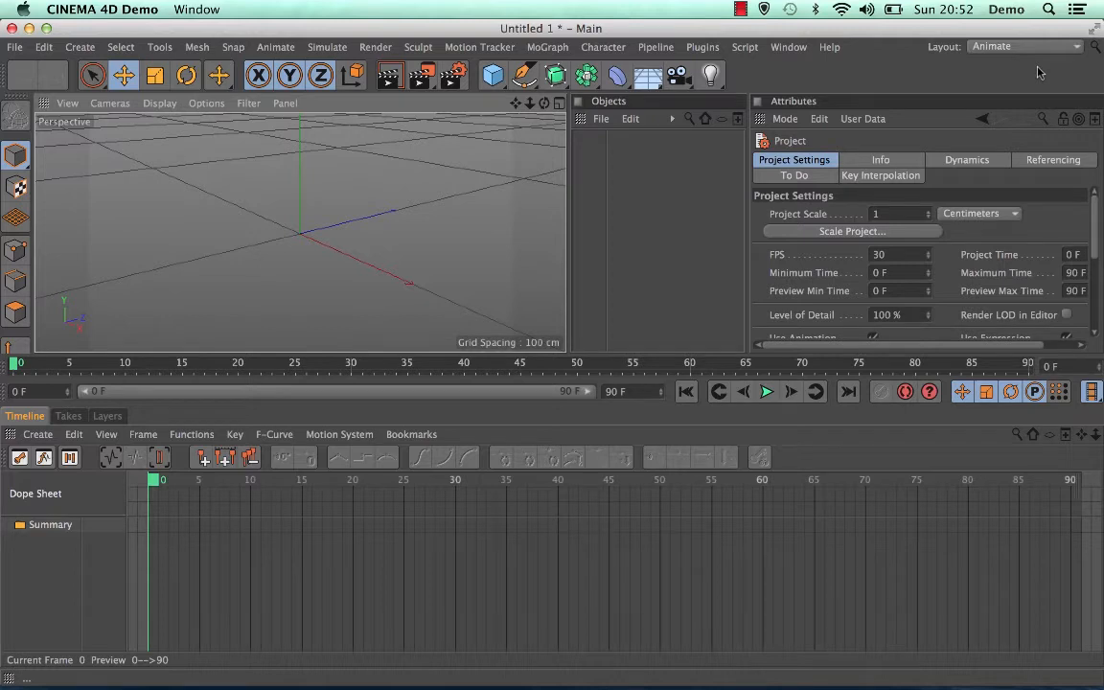
pyautogui.click(1024, 46)
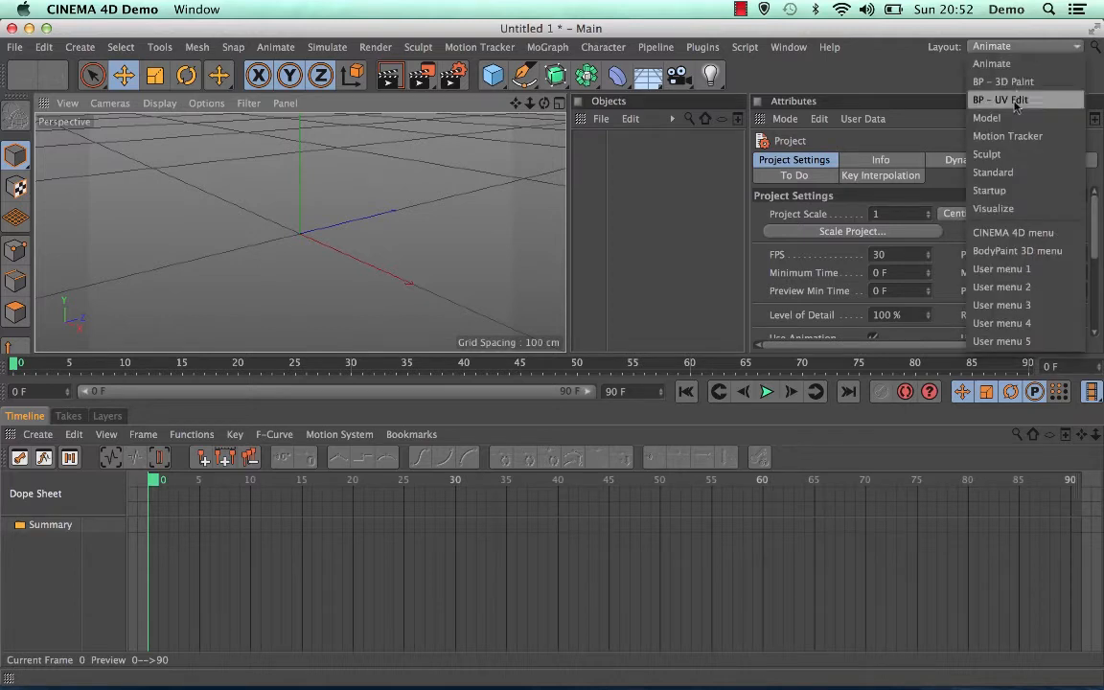
pyautogui.moveTo(993, 172)
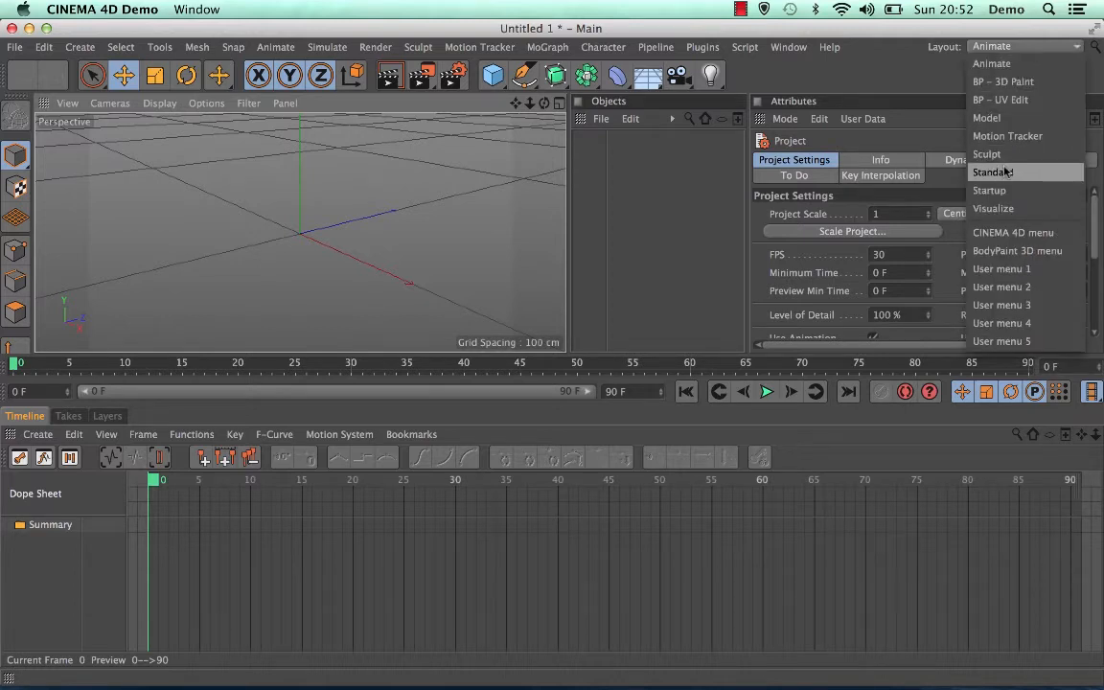
pyautogui.moveTo(1007, 135)
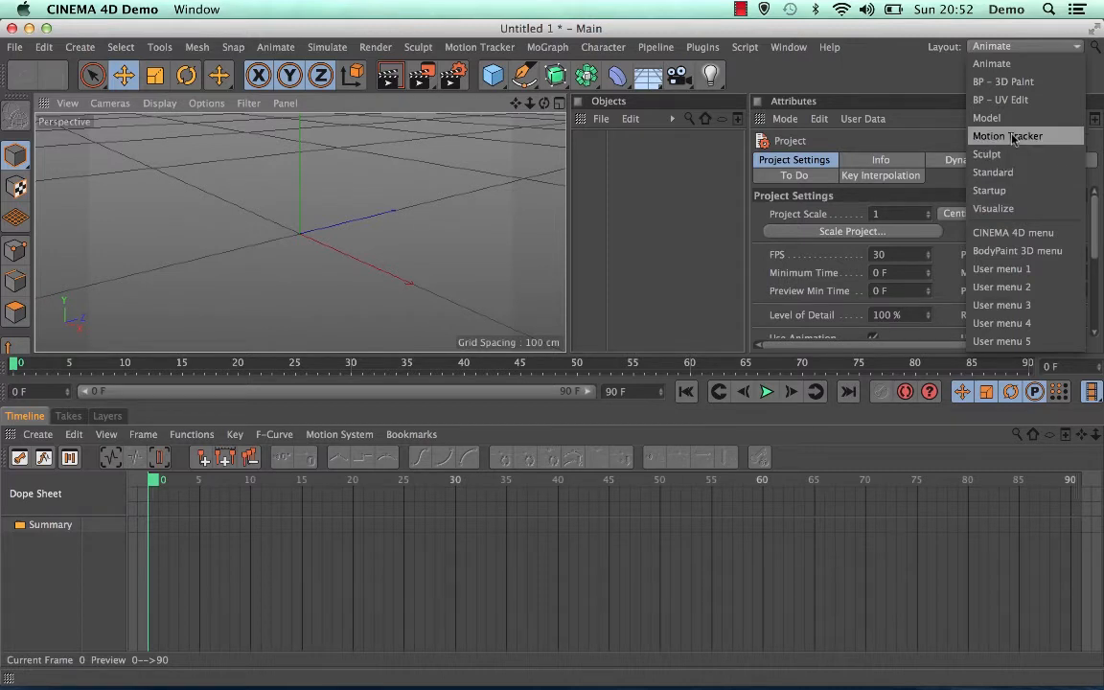
# Switch the interface to the Model layout
pyautogui.click(986, 116)
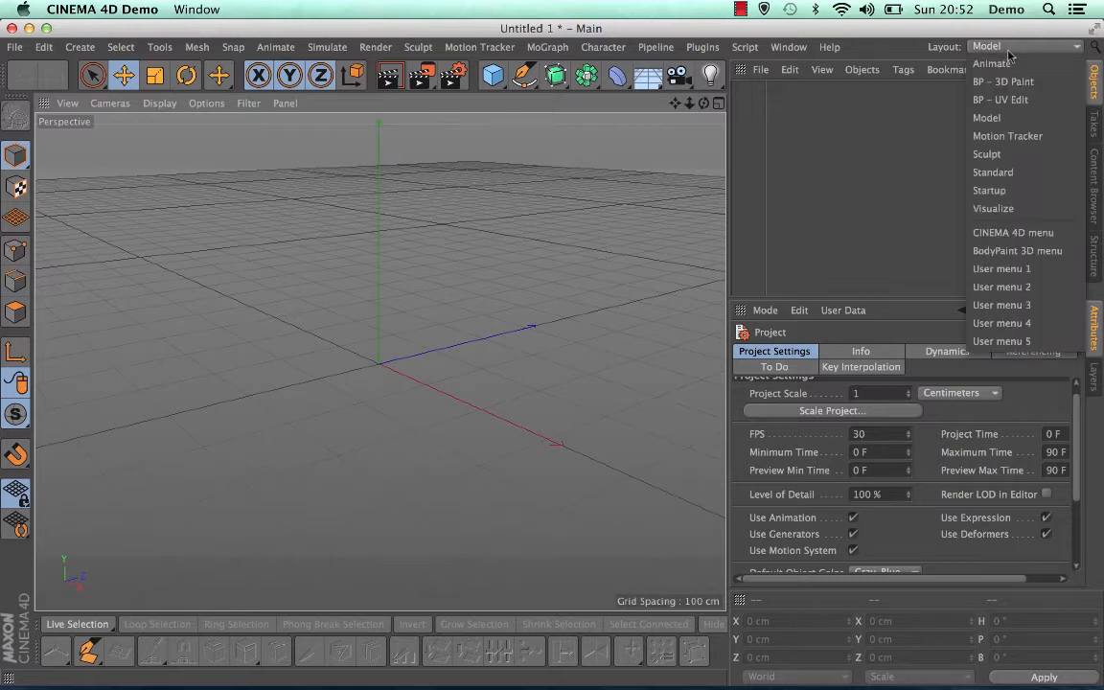
pyautogui.moveTo(1003, 82)
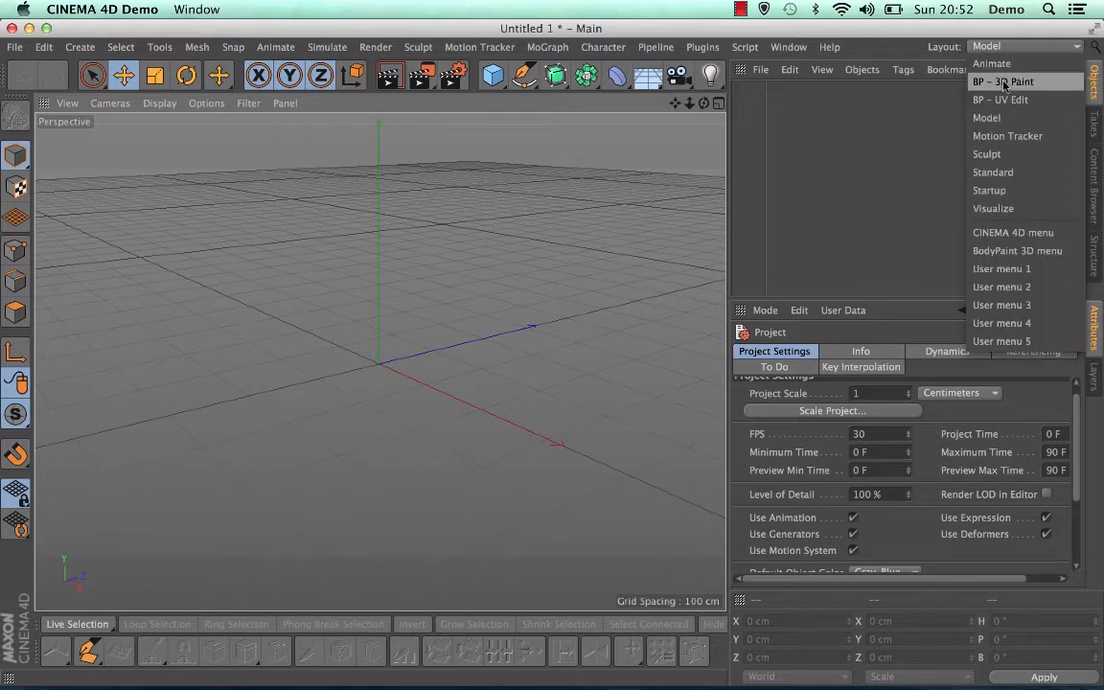
# Switch to the BP - 3D Paint layout, then reopen the layout list
pyautogui.click(1025, 82)
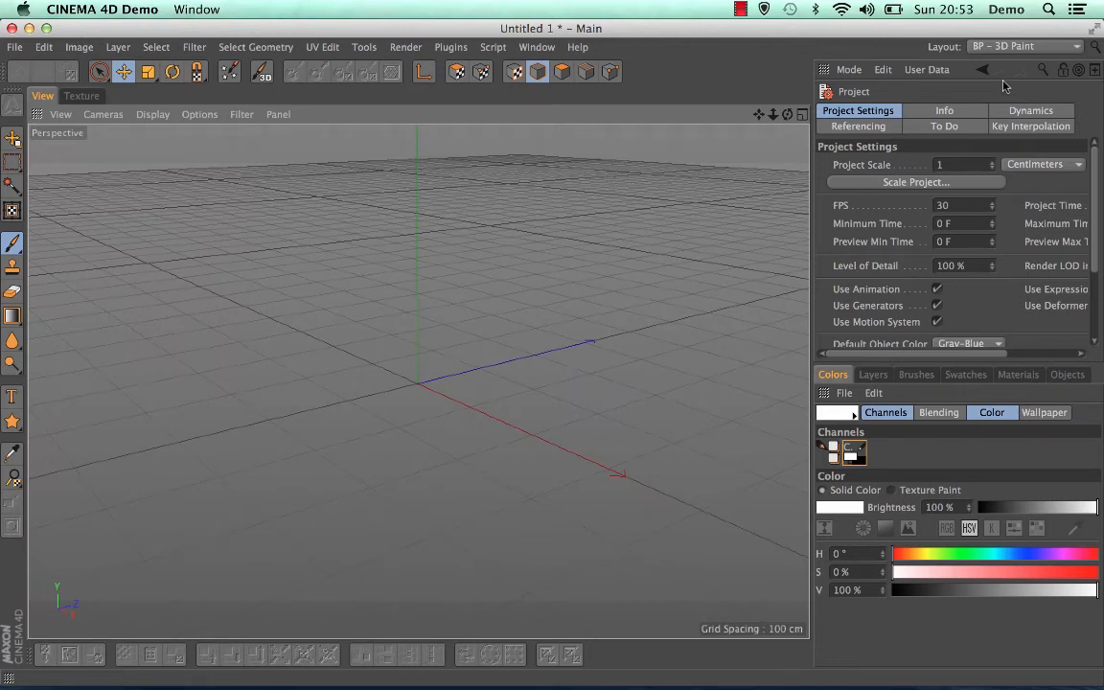
pyautogui.click(1026, 46)
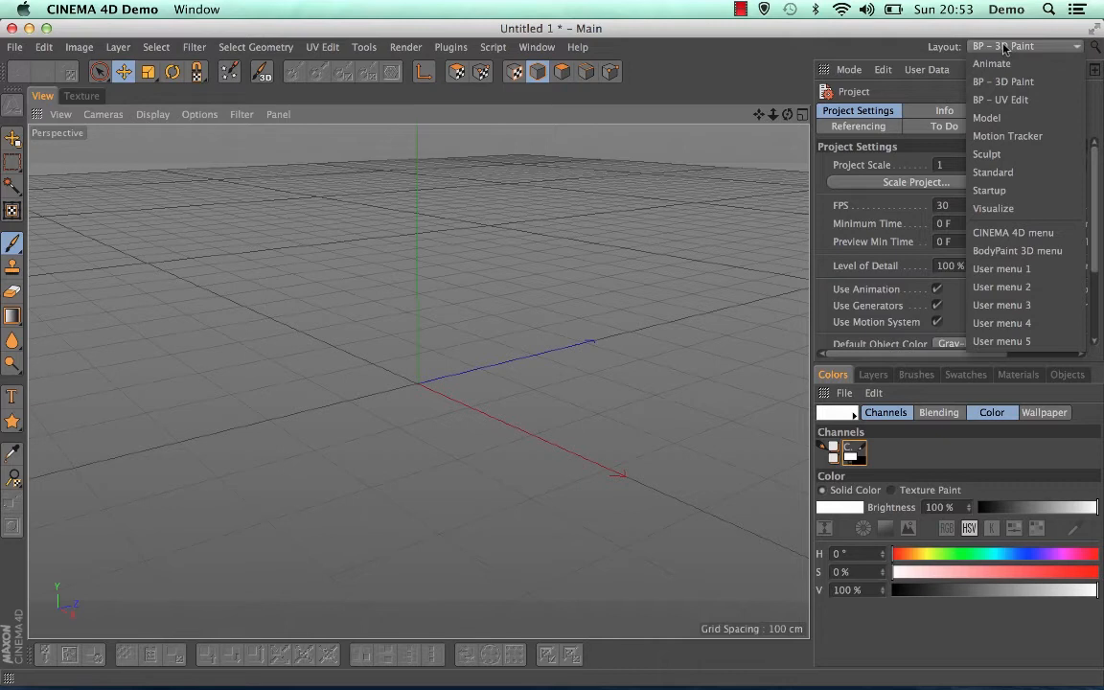
# Return to the Startup layout with the Objects and Attributes panels
pyautogui.click(989, 190)
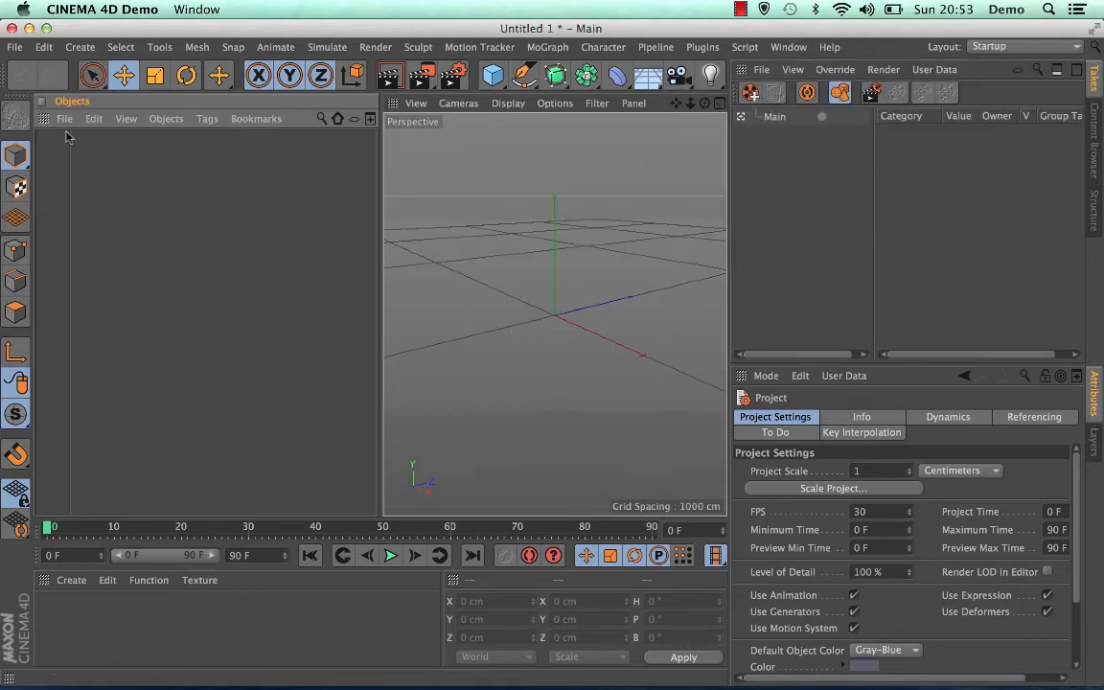
# Undock the Objects panel into a floating window, then reload the Startup layout
pyautogui.click(45, 102)
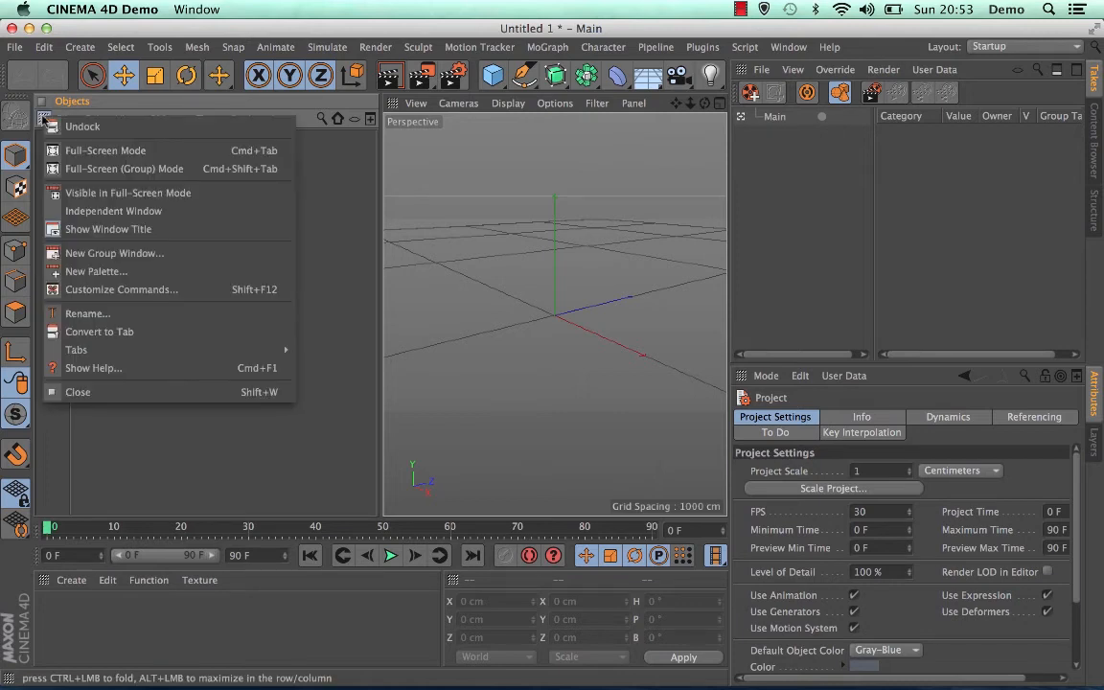
pyautogui.click(83, 125)
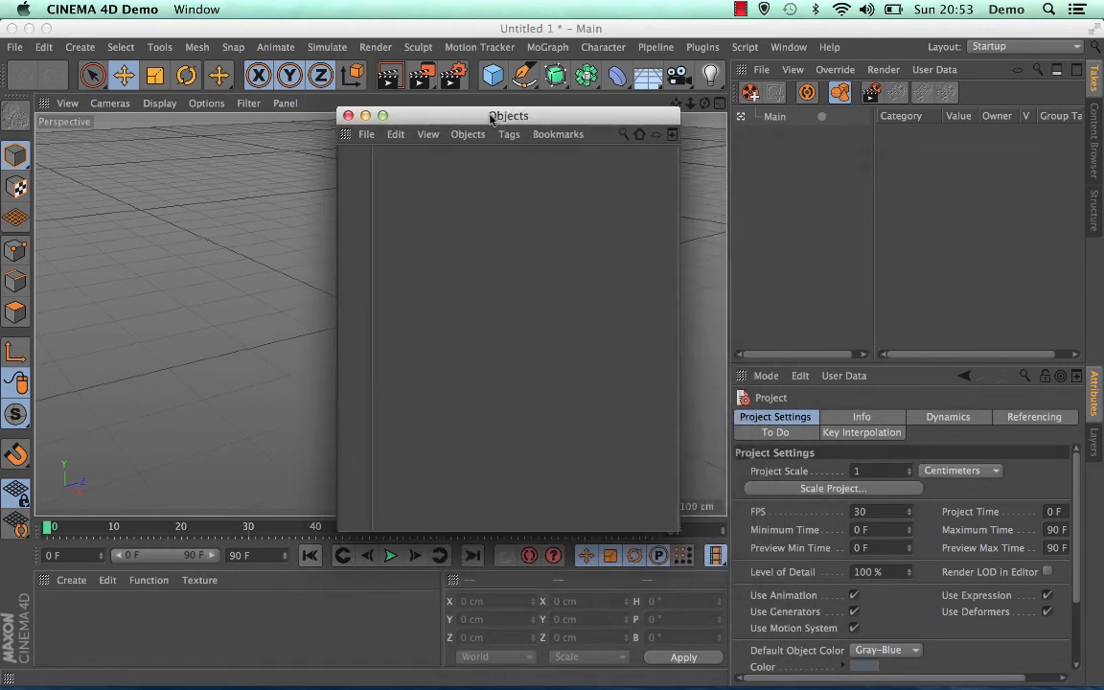
pyautogui.moveTo(508, 115); pyautogui.dragTo(549, 123)
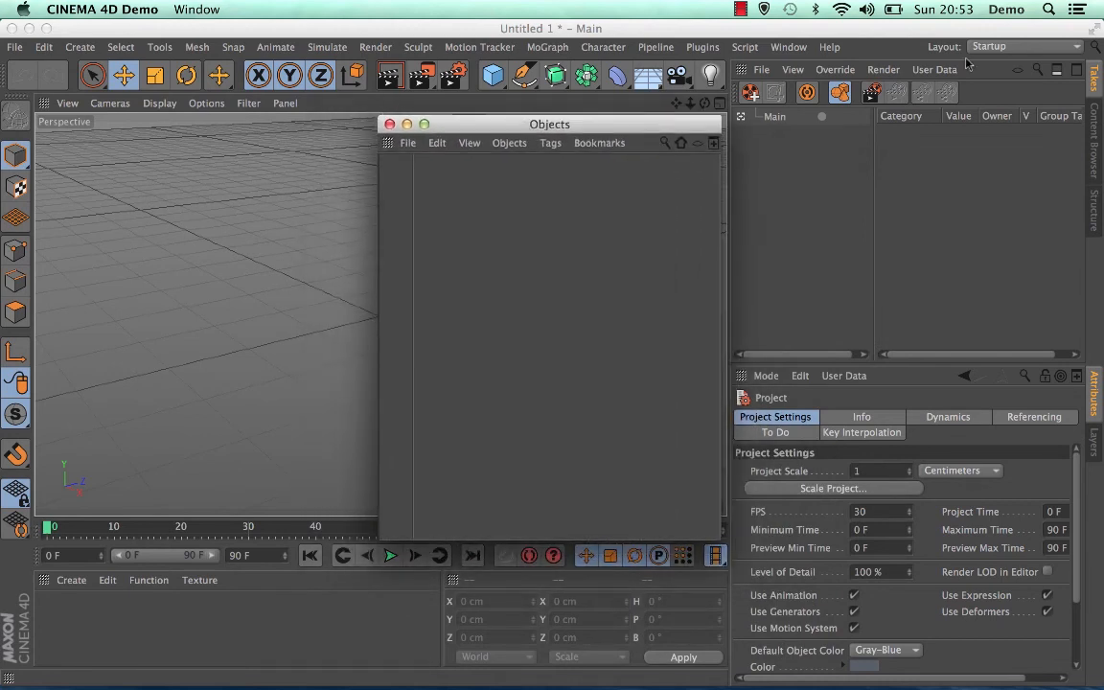
pyautogui.click(1023, 46)
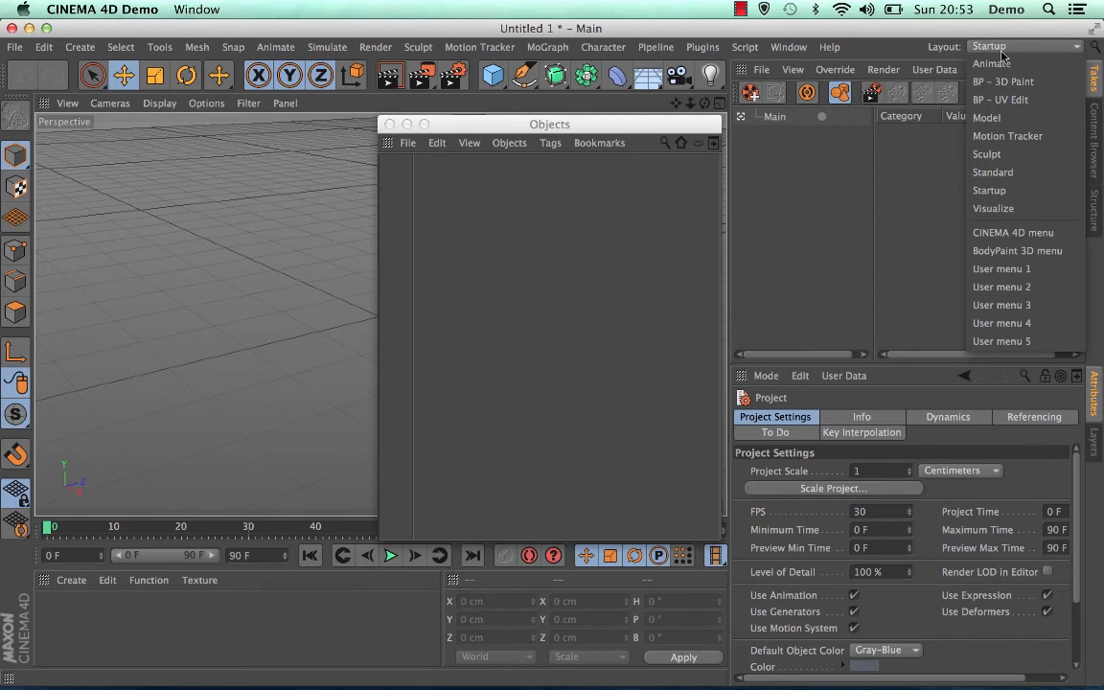
pyautogui.click(989, 189)
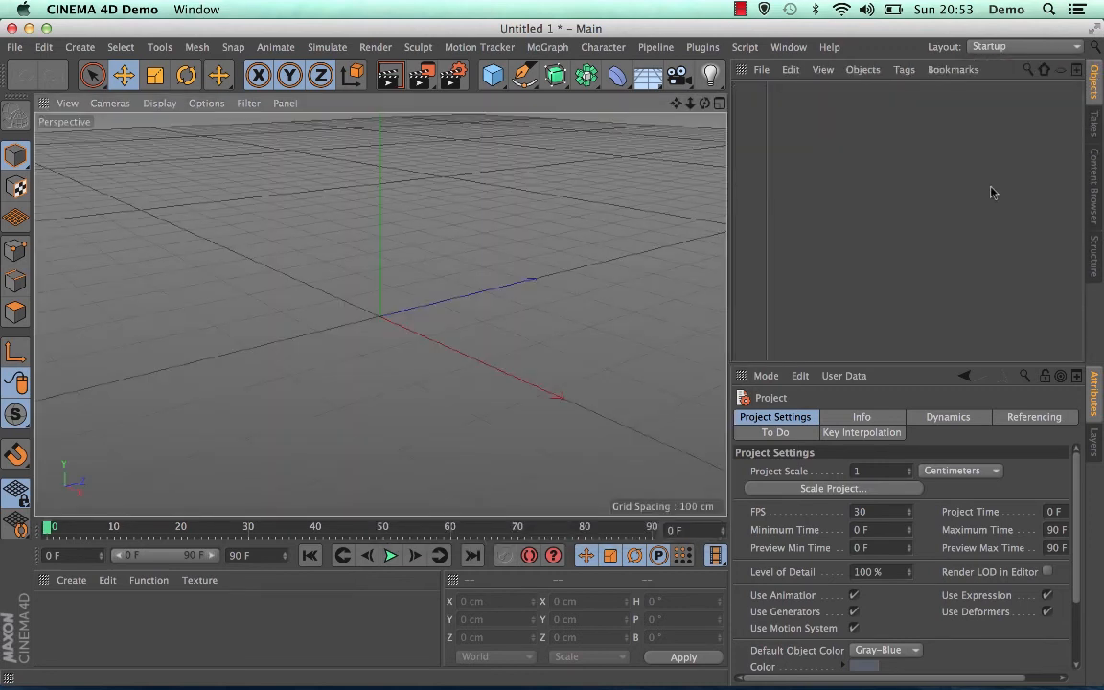